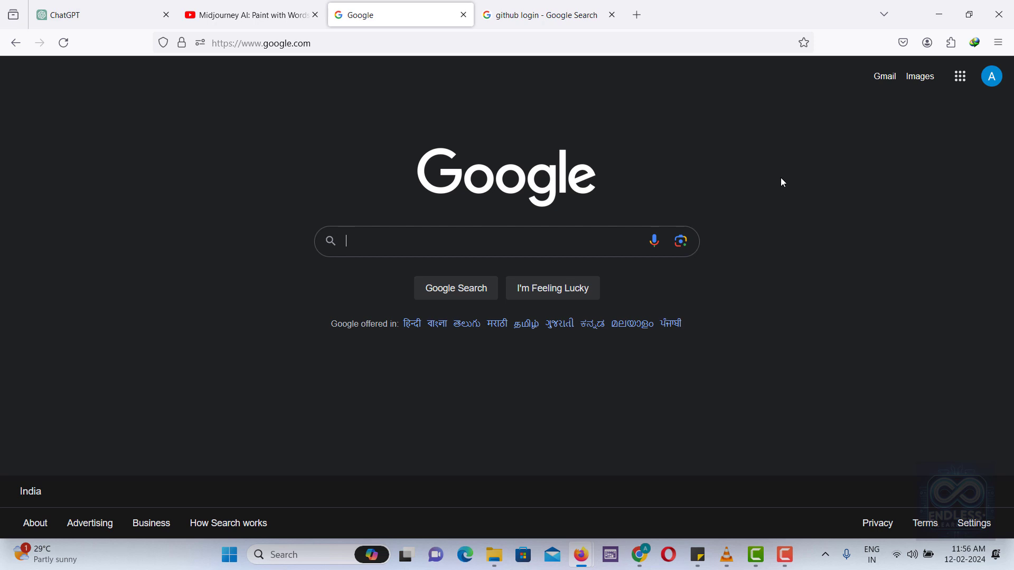
- View the Midjourney AI: Paint with Words video and scroll to its description and comments
left_click(249, 14)
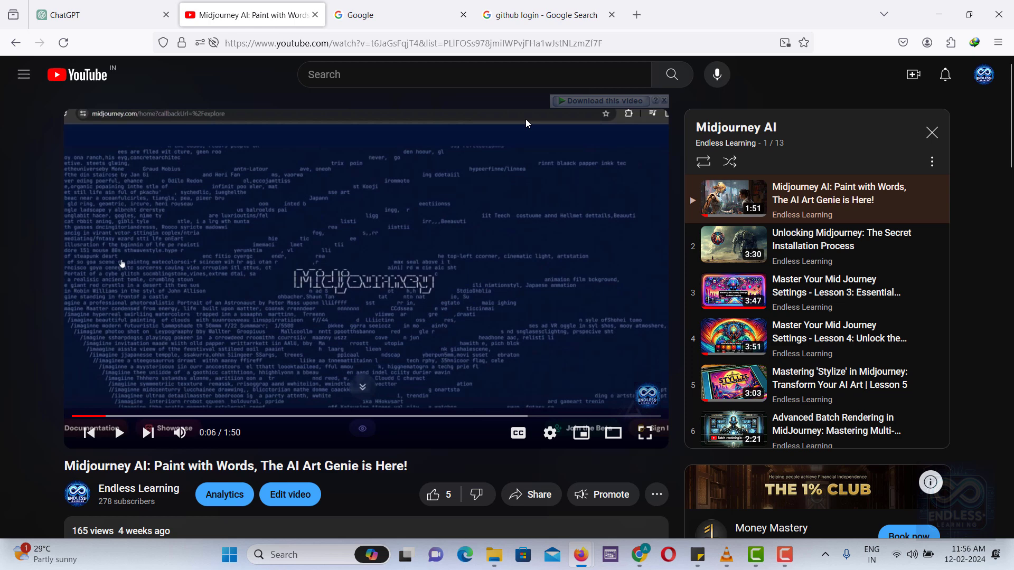
scroll("down", 3)
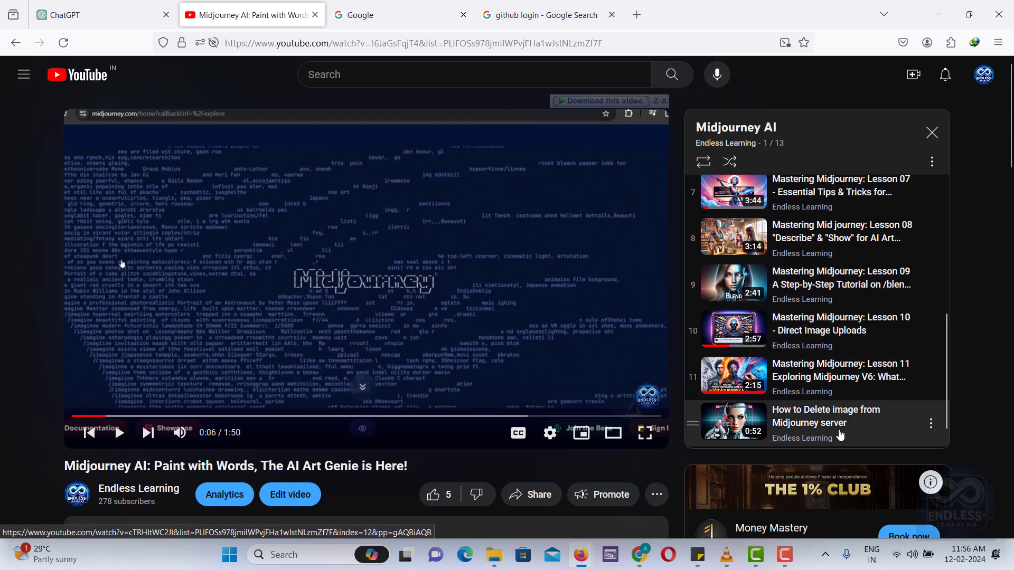
scroll("up", 3)
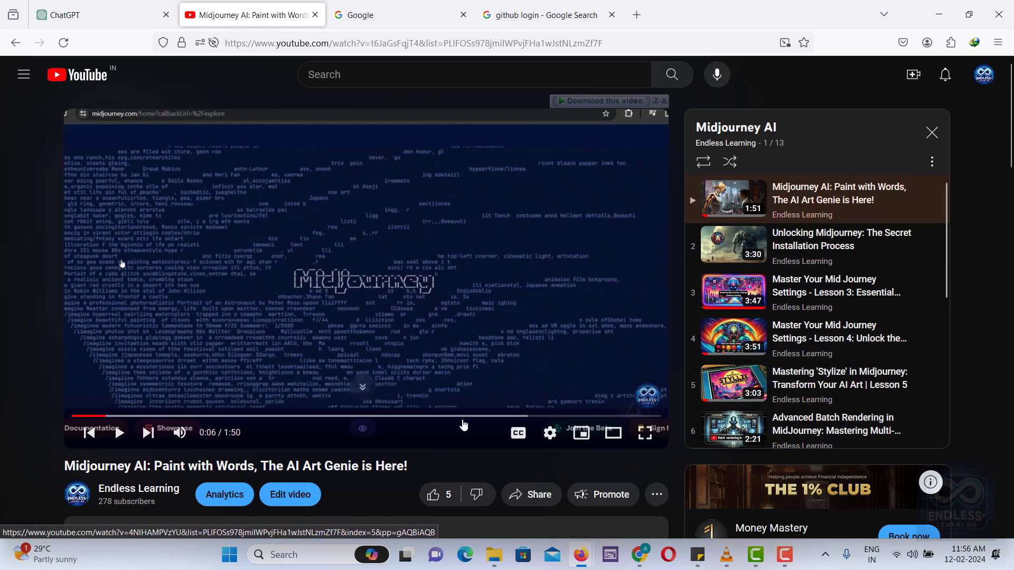
scroll("down", 3)
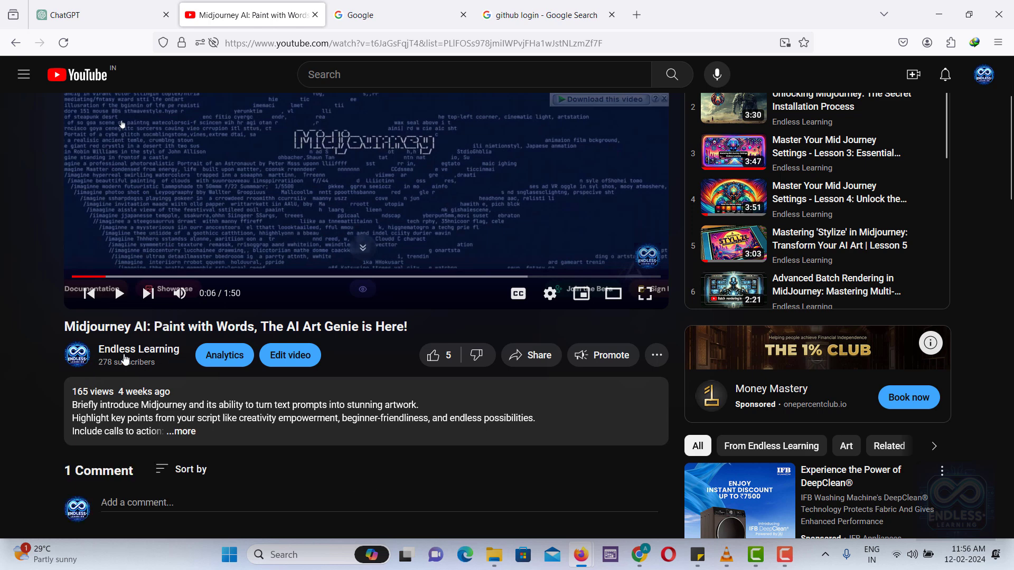
- Sign in to GitHub from the Google results and reach the stable-diffusion-webui repository search
left_click(547, 14)
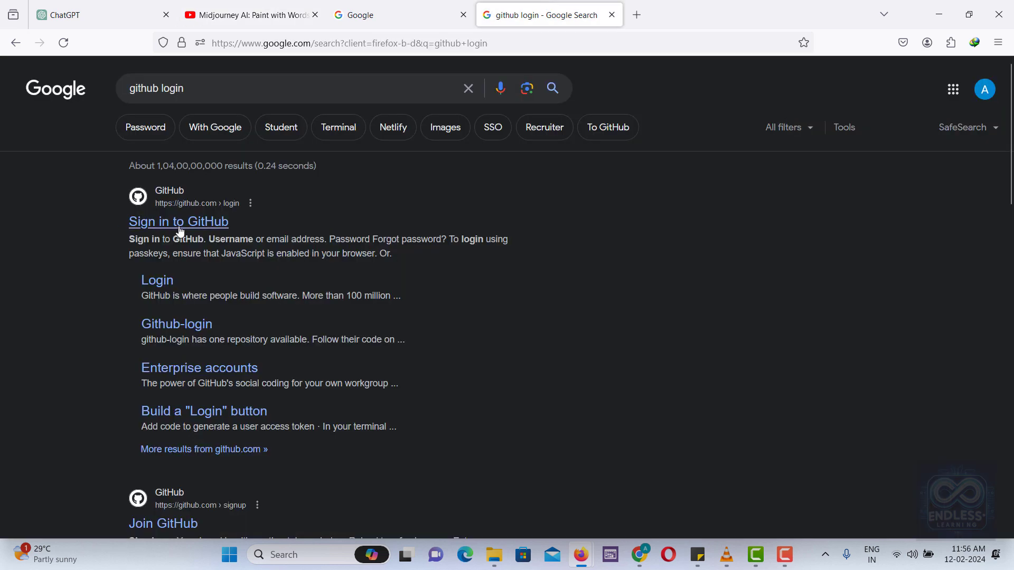
left_click(177, 222)
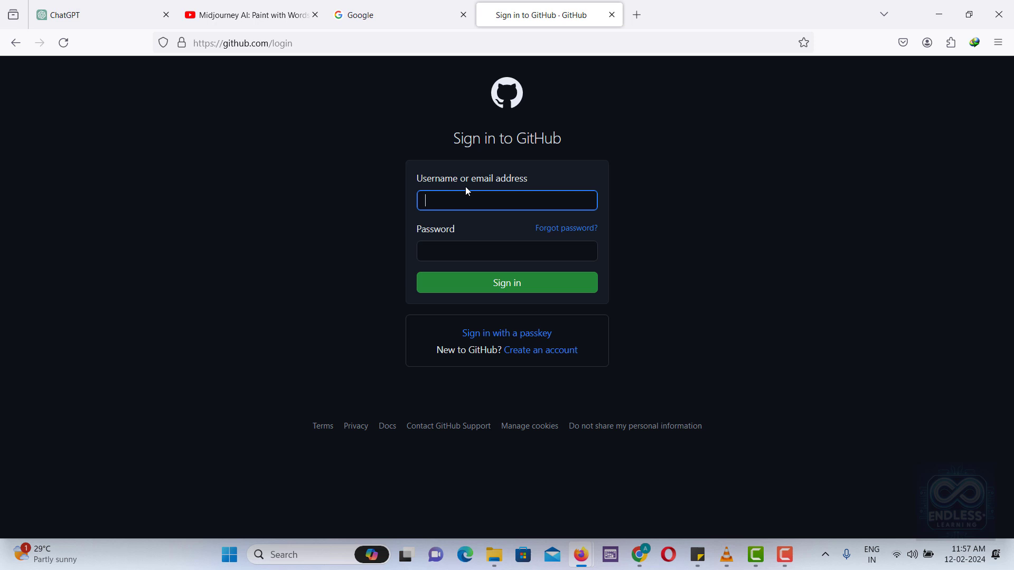
left_click(539, 350)
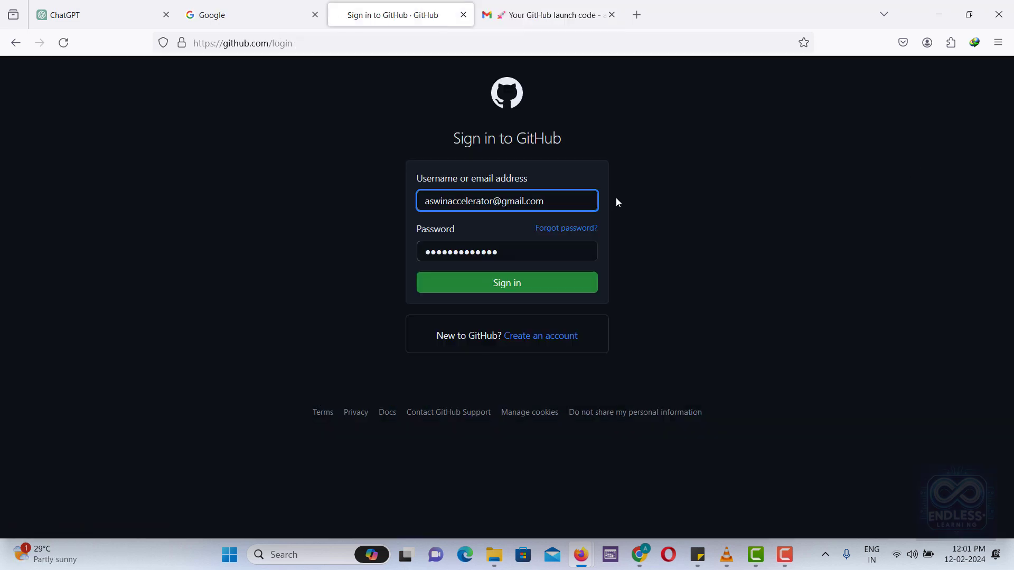
left_click(506, 283)
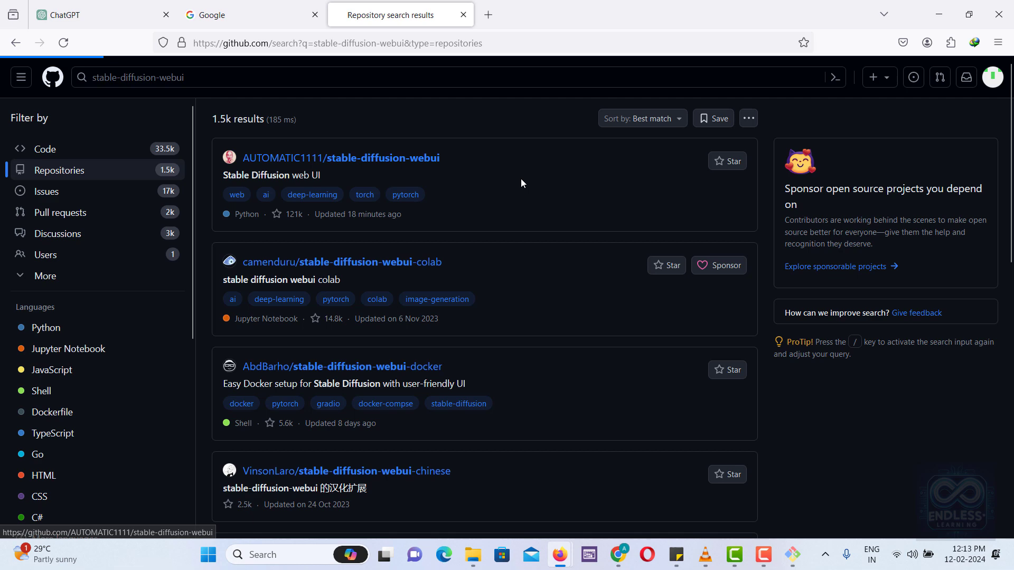
- From the AUTOMATIC1111/stable-diffusion-webui README's Windows steps, go to the Git download page
left_click(341, 157)
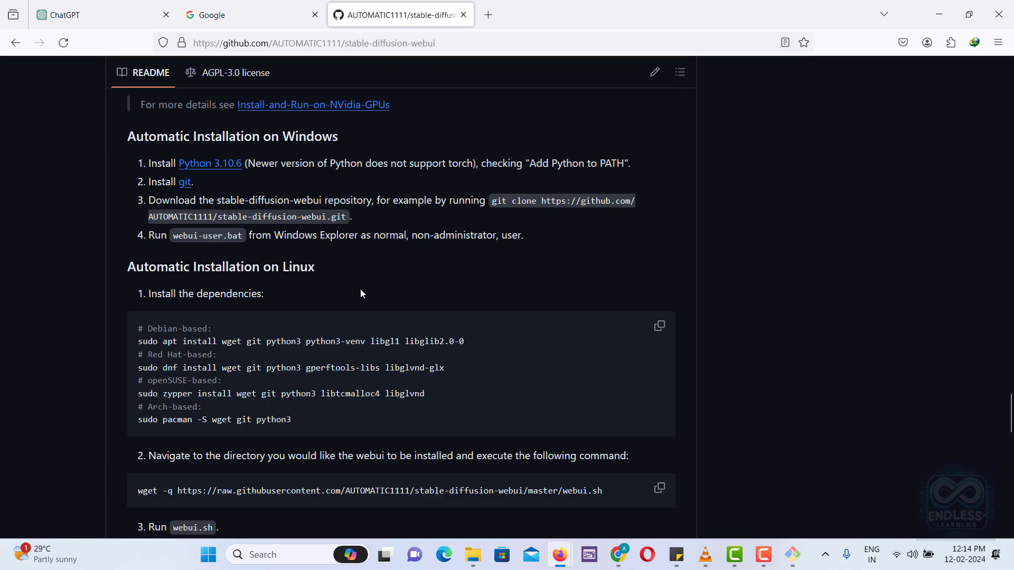
mouse_move(226, 176)
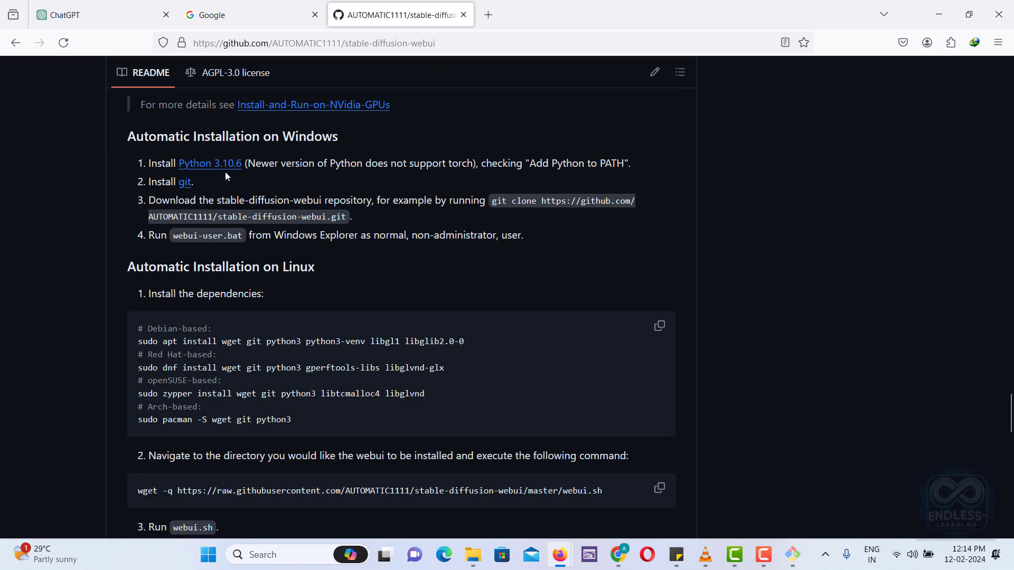
left_click(184, 181)
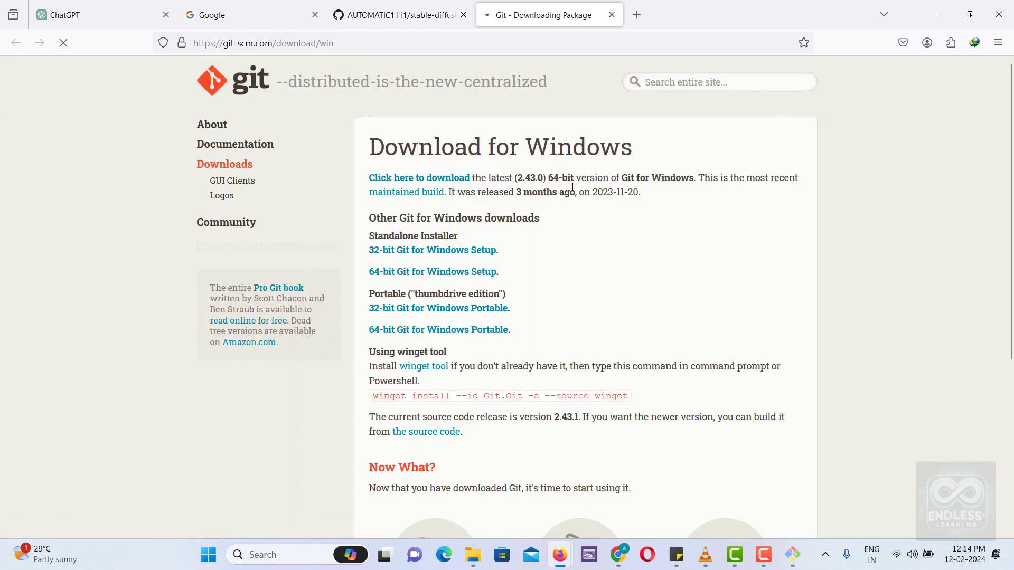
- Download the 64-bit Git 2.43.0 installer and show it in the Programs download folder
left_click(418, 177)
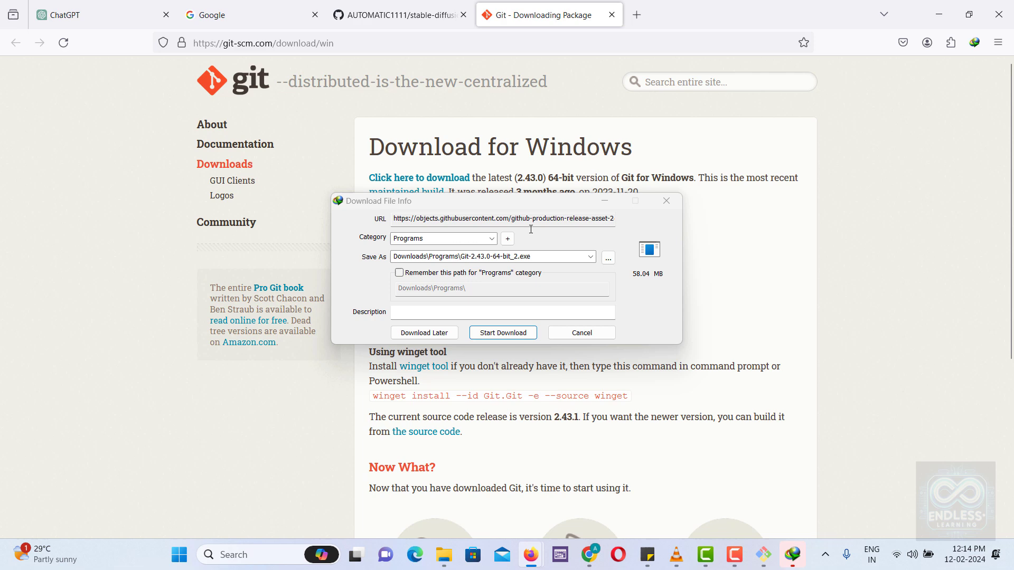
left_click(502, 333)
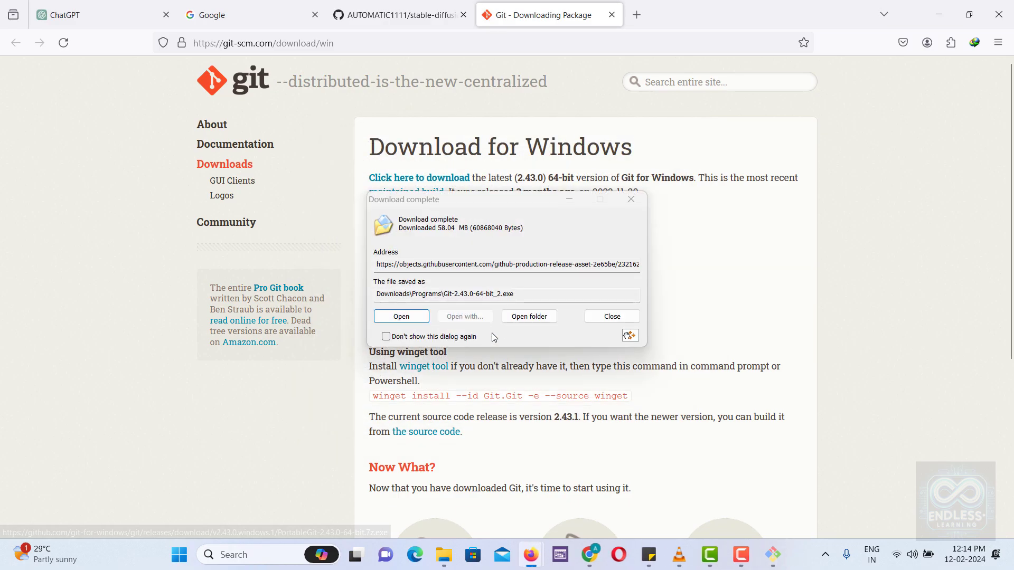
left_click(527, 316)
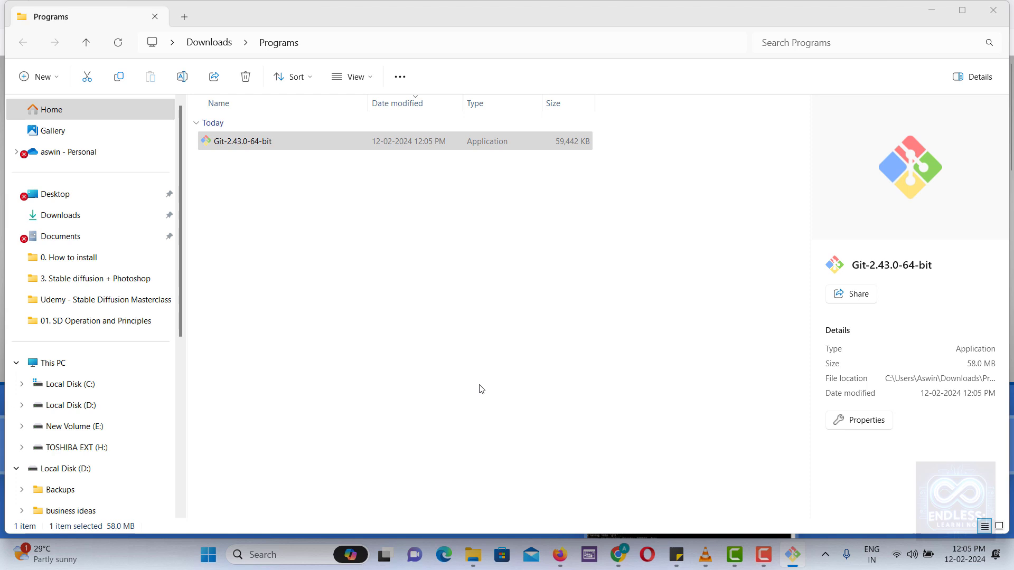
- Install Git 2.43.0 with the default location, components, PATH and terminal settings
double_click(243, 140)
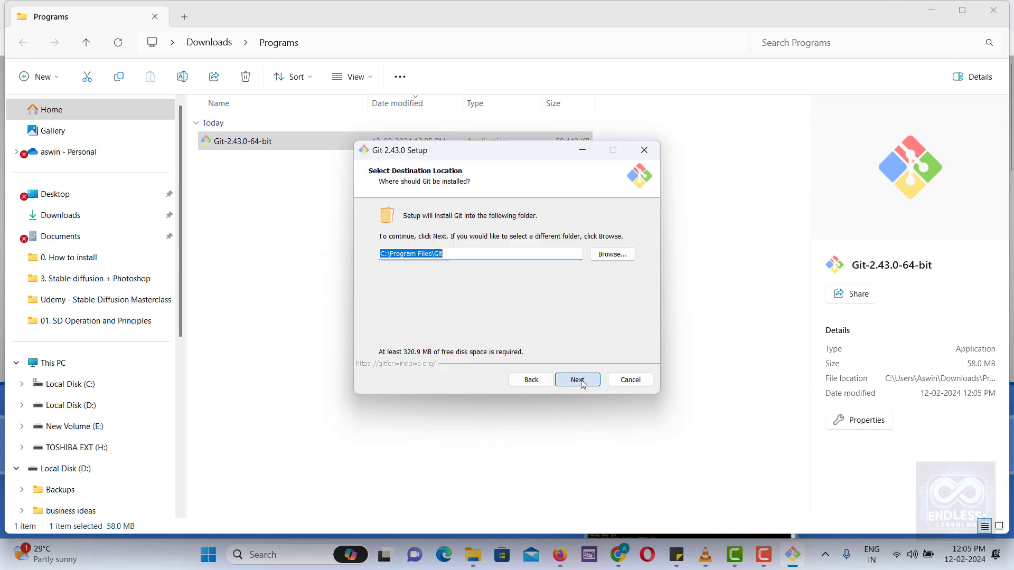
left_click(576, 379)
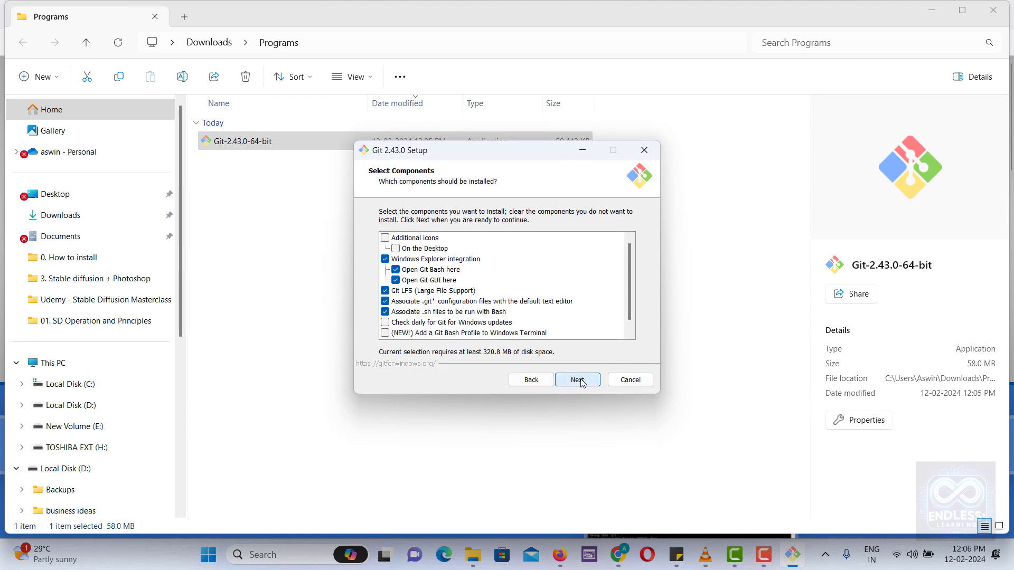
left_click(576, 379)
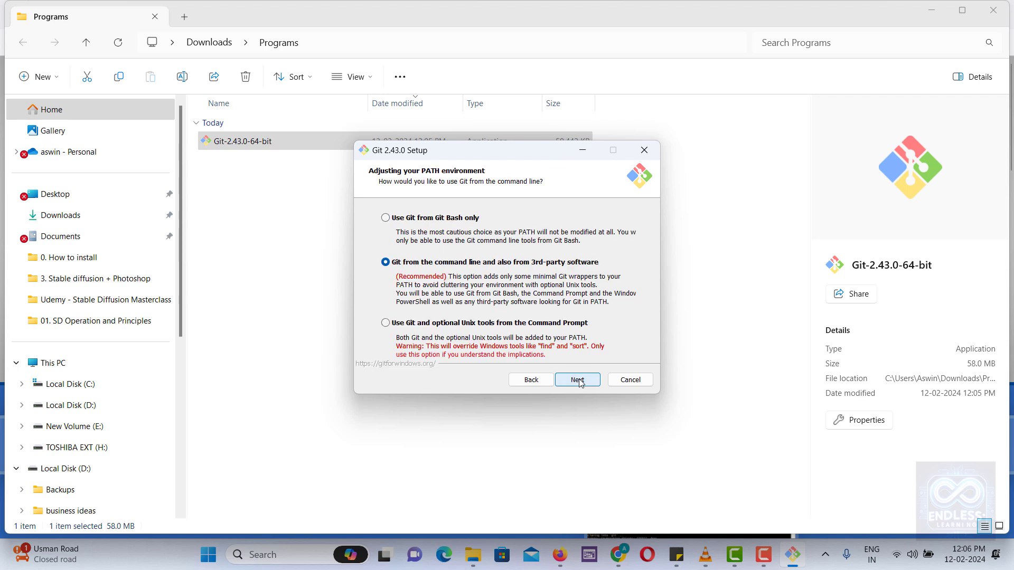
left_click(576, 379)
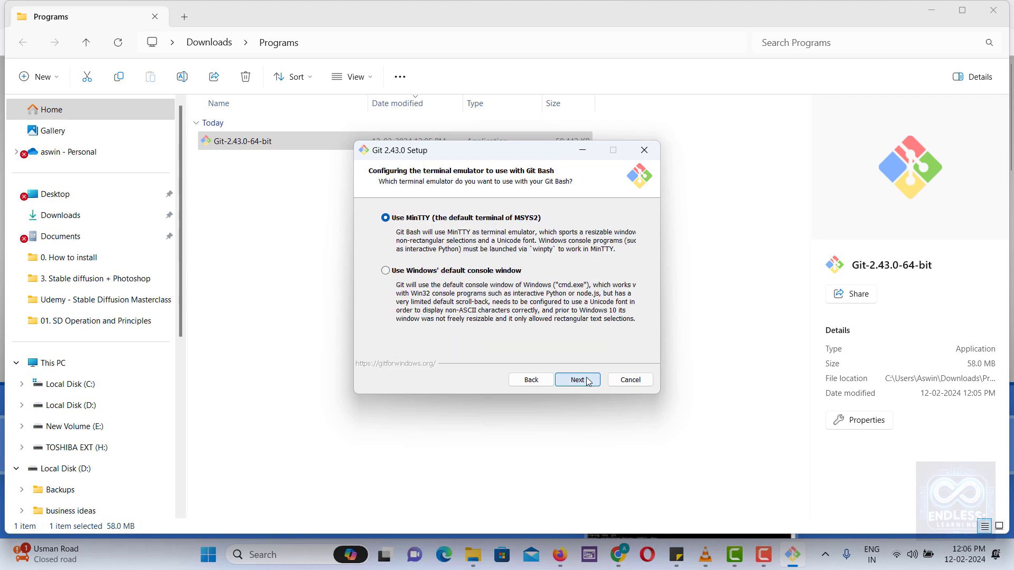
left_click(576, 379)
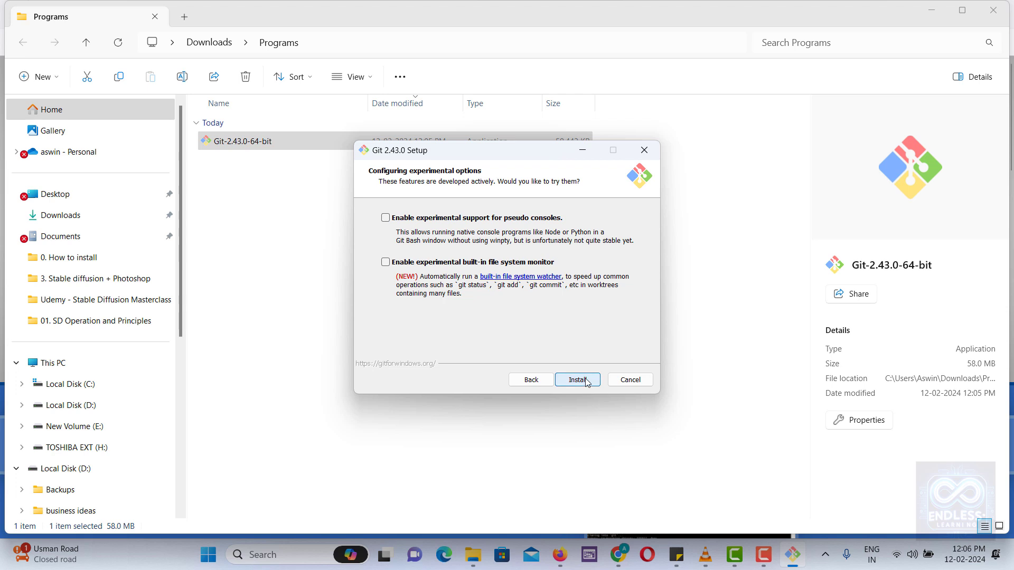
left_click(576, 379)
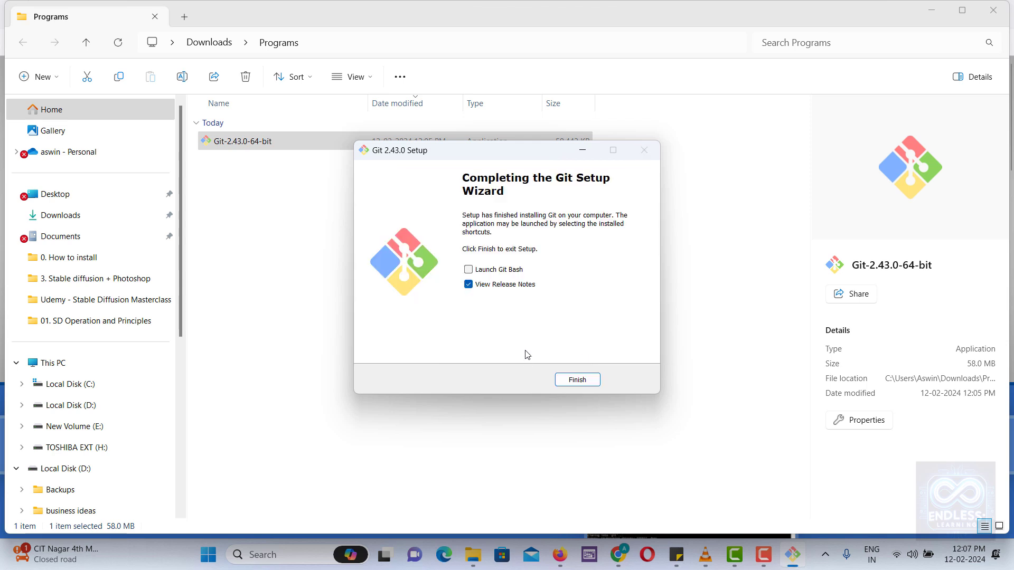
- Finish setup with Launch Git Bash enabled and browse to the computer's drives
left_click(468, 269)
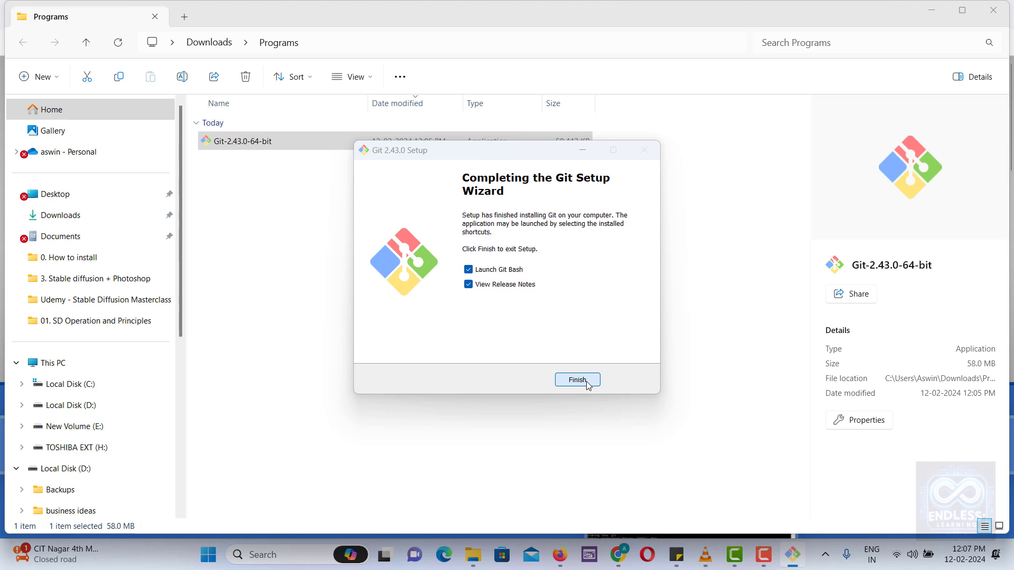
left_click(576, 380)
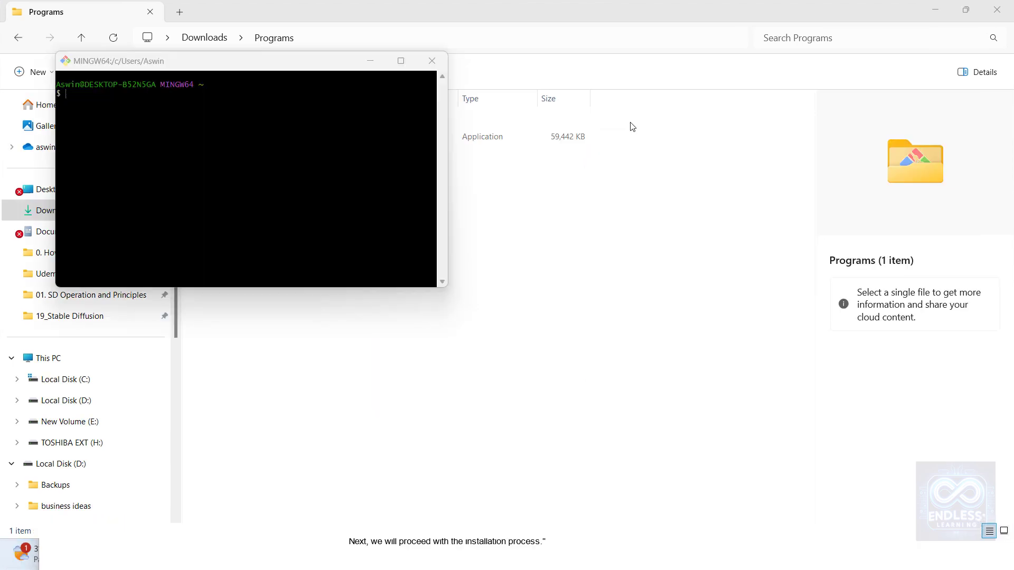
mouse_move(86, 350)
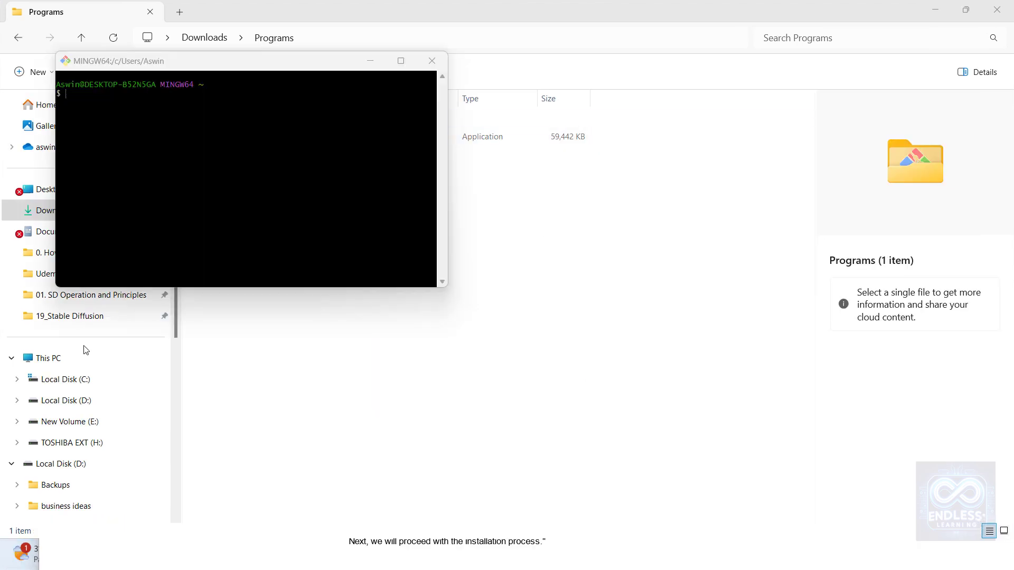
left_click(48, 358)
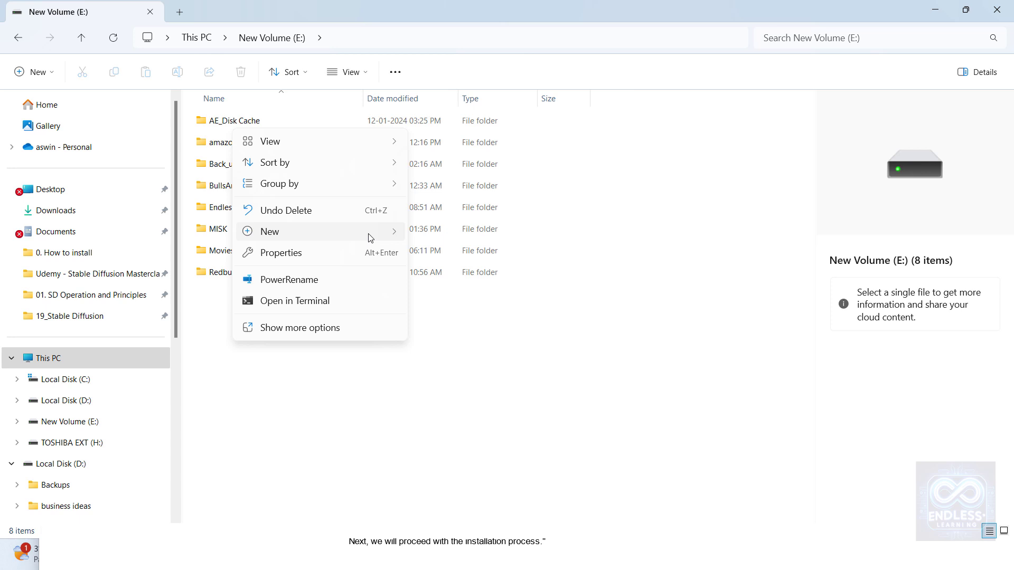
- Create a Stable Diffusion folder on New Volume (E:) and go into it
left_click(269, 231)
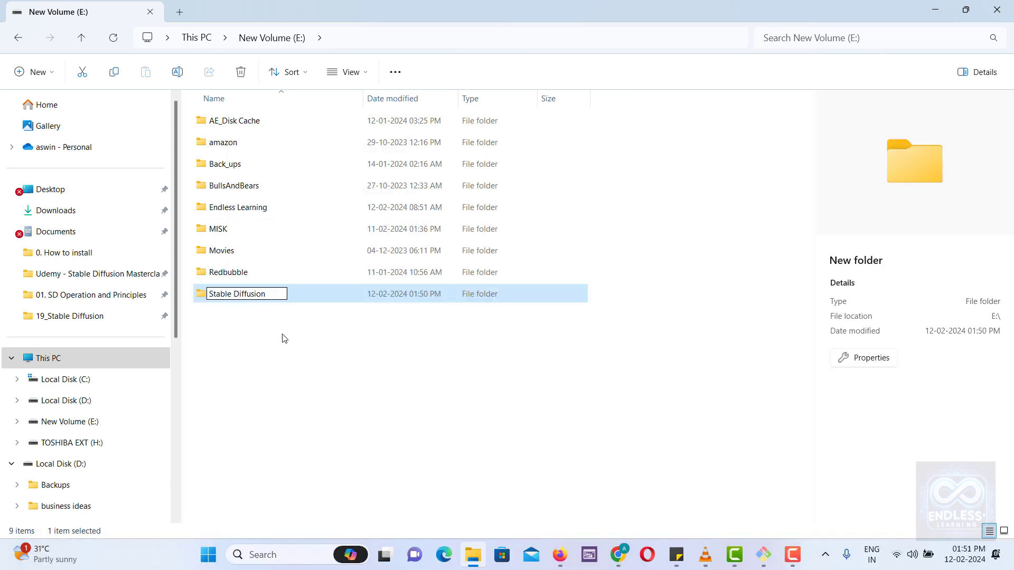
key("Return")
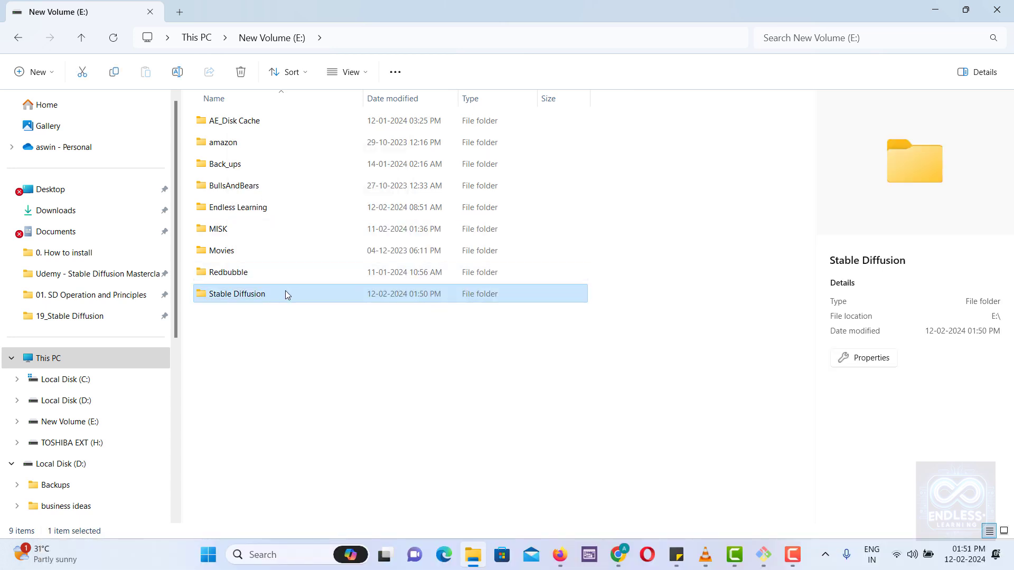
double_click(238, 294)
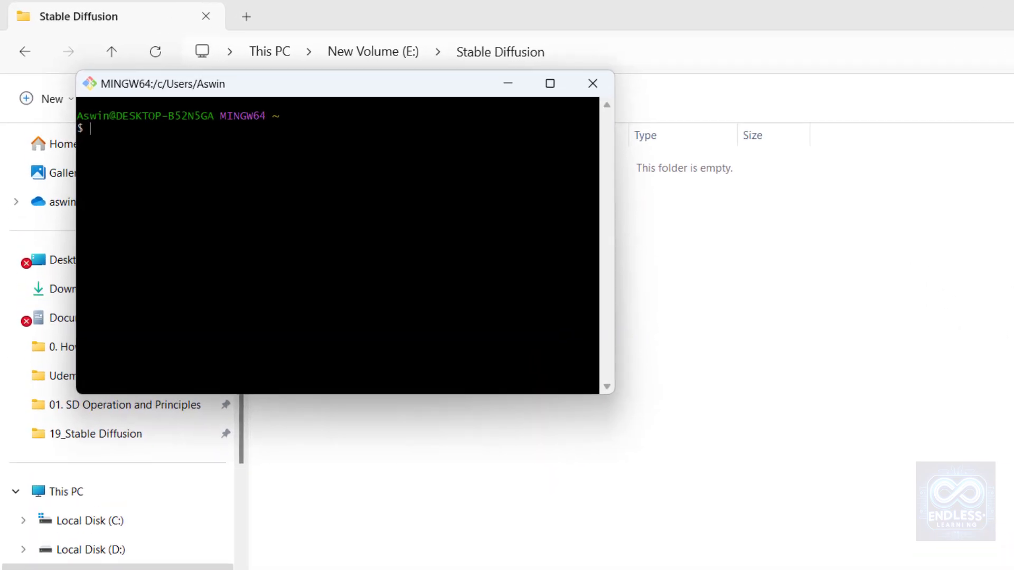
- Change Git Bash's directory to E:\Stable Diffusion, retrying with the path in quotes
type("cd E:\\Stable Diffusion")
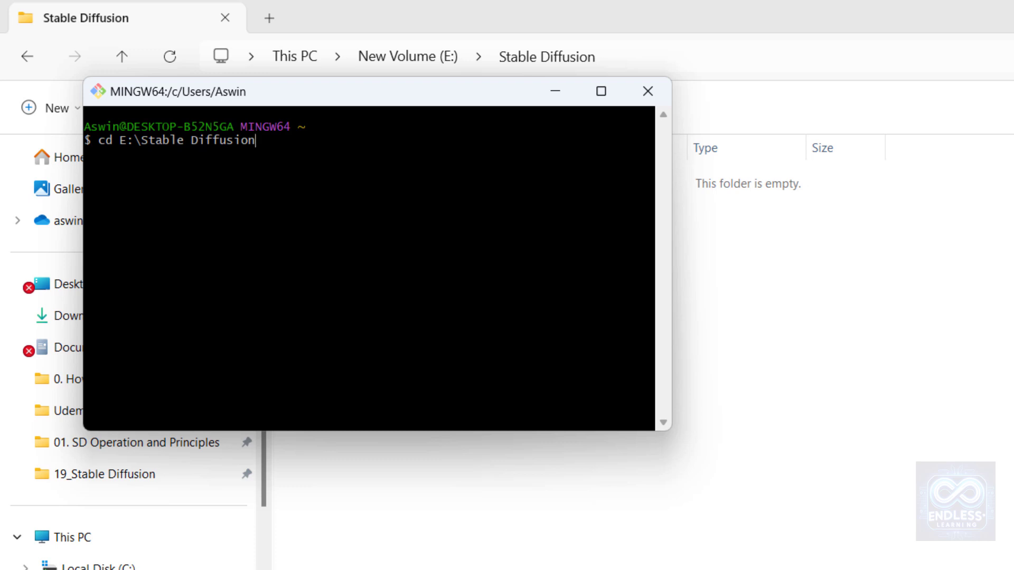
key("Return")
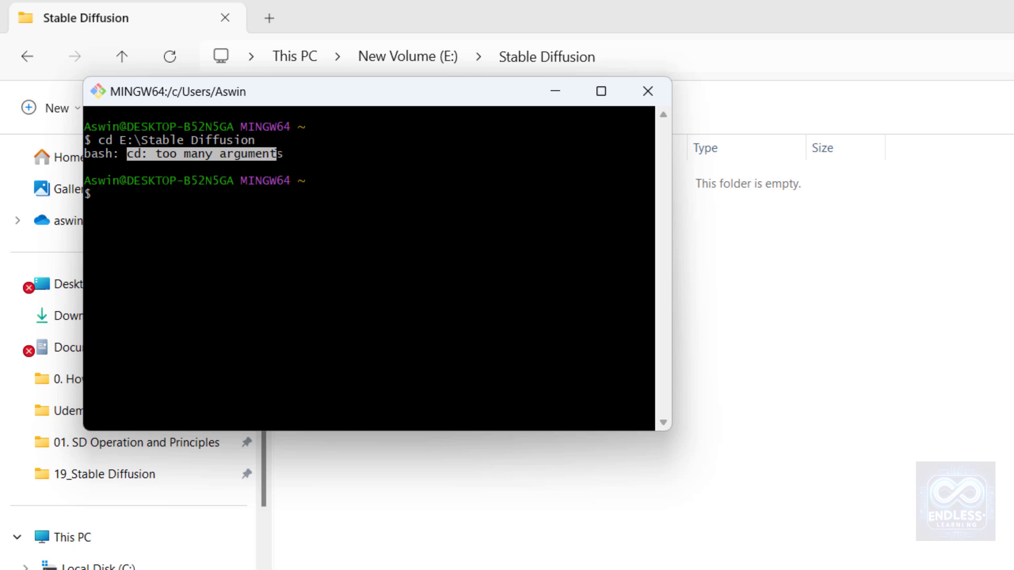
type("cd \"E:\\Stable Diffusion\"")
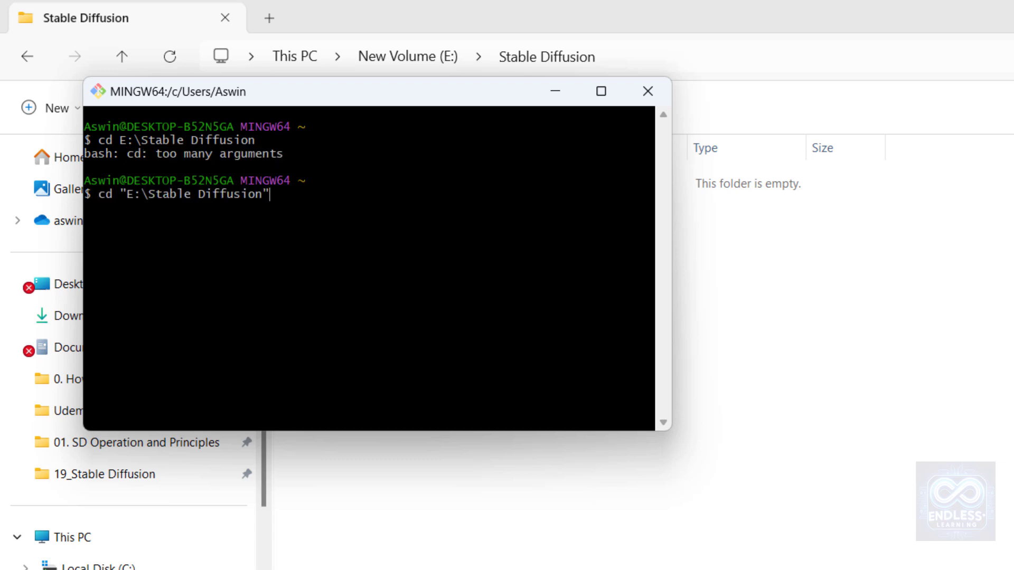
key("Return")
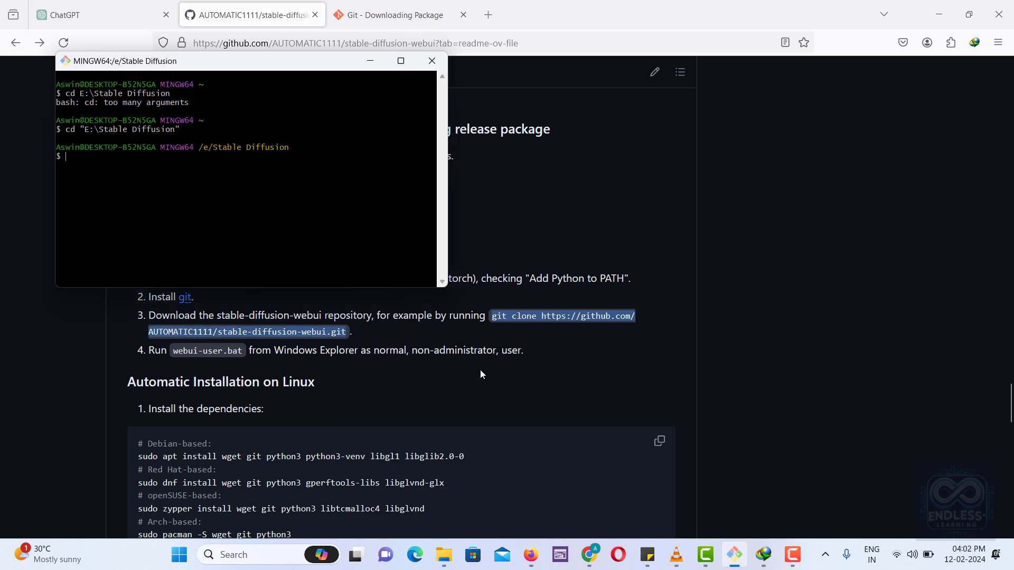
type("git clone https://github.com/AUTOMATIC1111/stable-diffusion-webui.git")
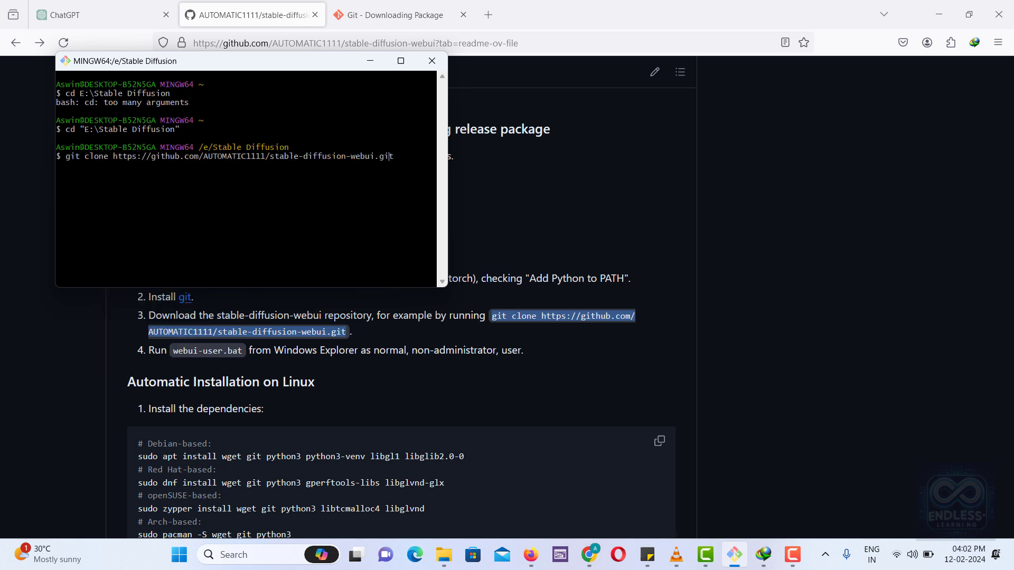
key("Return")
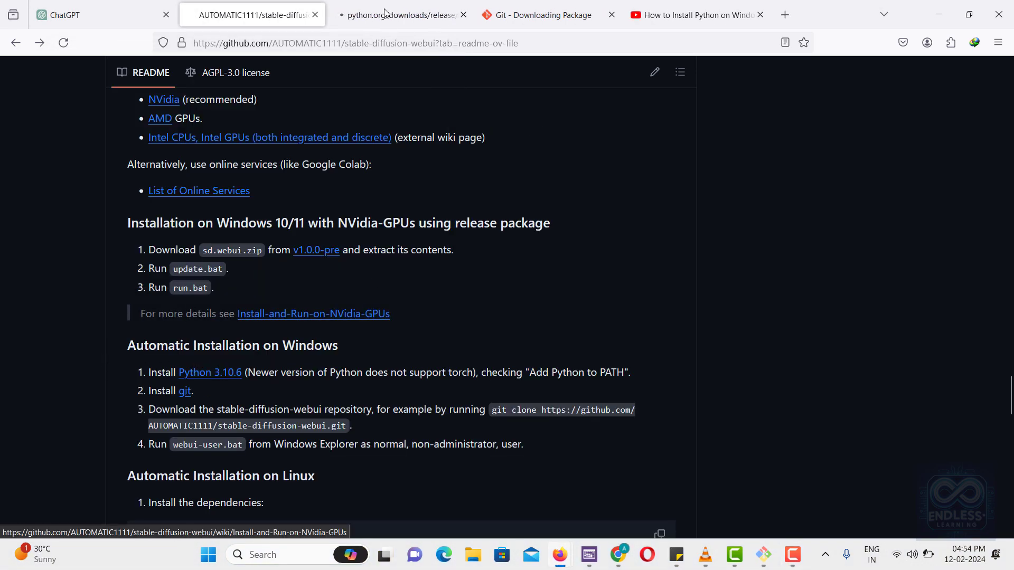
- Download the Python 3.10.6 Windows installer (64-bit) from python.org's releases page
left_click(401, 15)
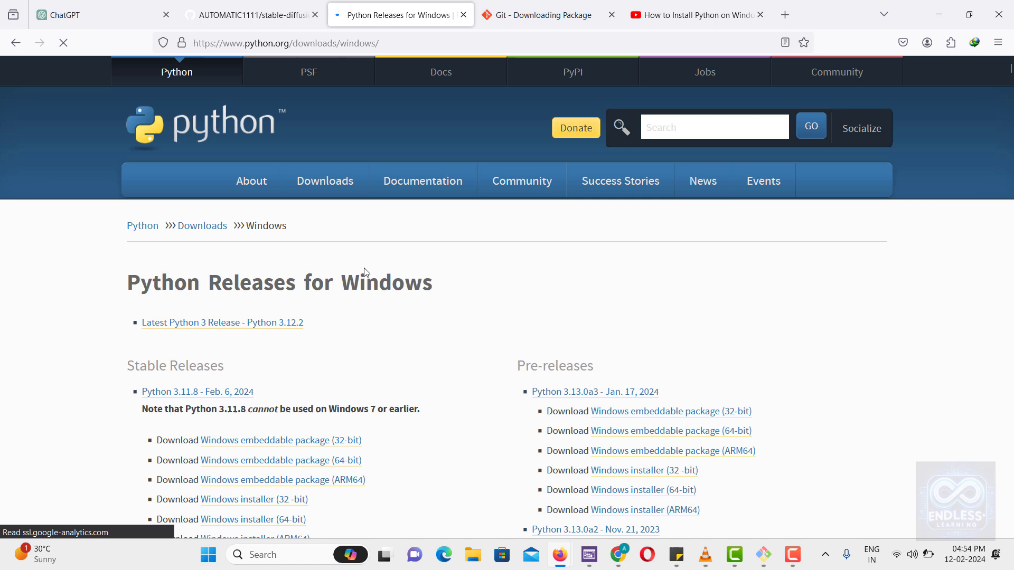
scroll("down", 3)
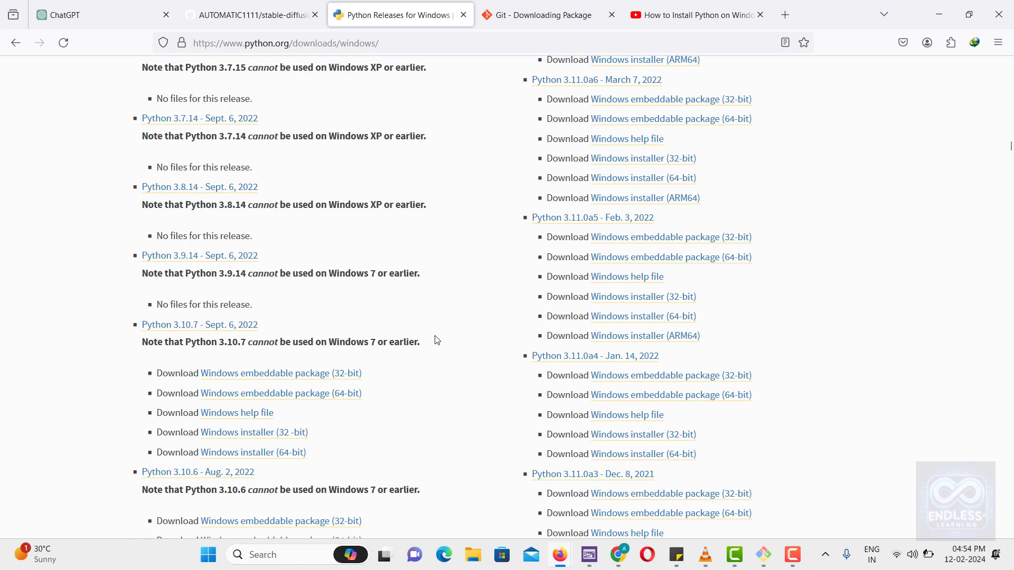
scroll("down", 3)
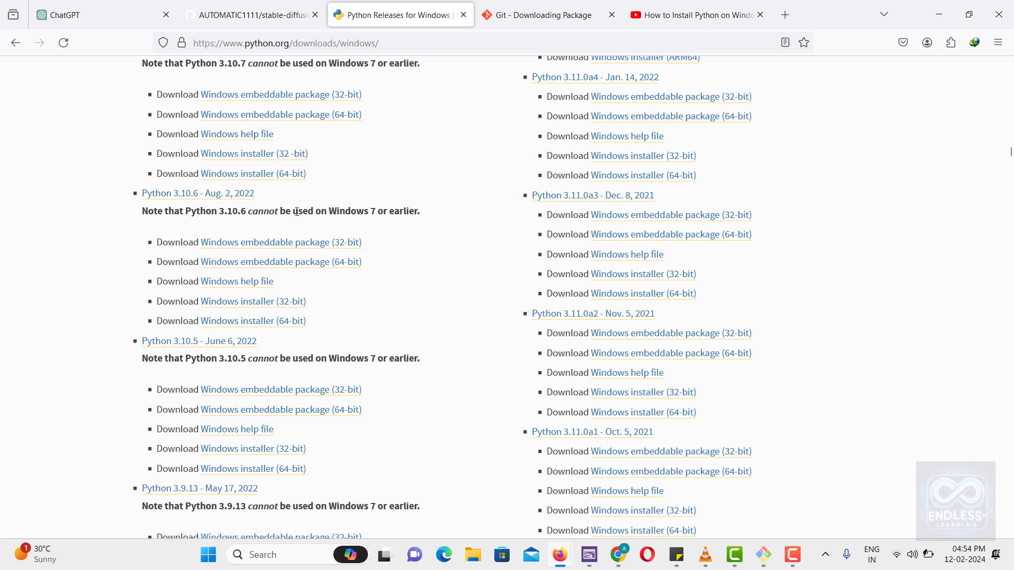
mouse_move(253, 321)
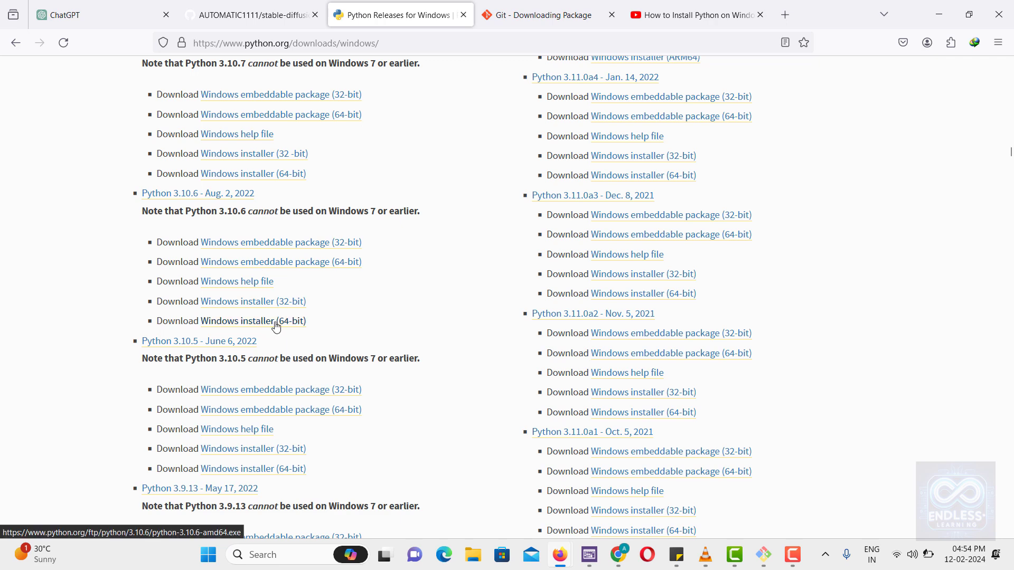
left_click(252, 321)
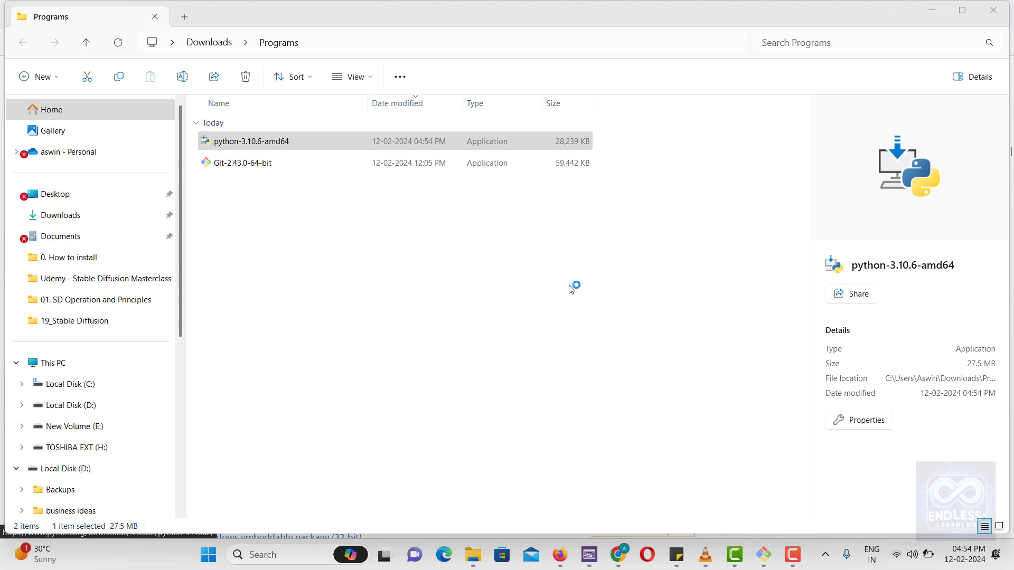
- Start the Python 3.10.6 install with 'Add Python 3.10 to PATH' enabled
double_click(252, 140)
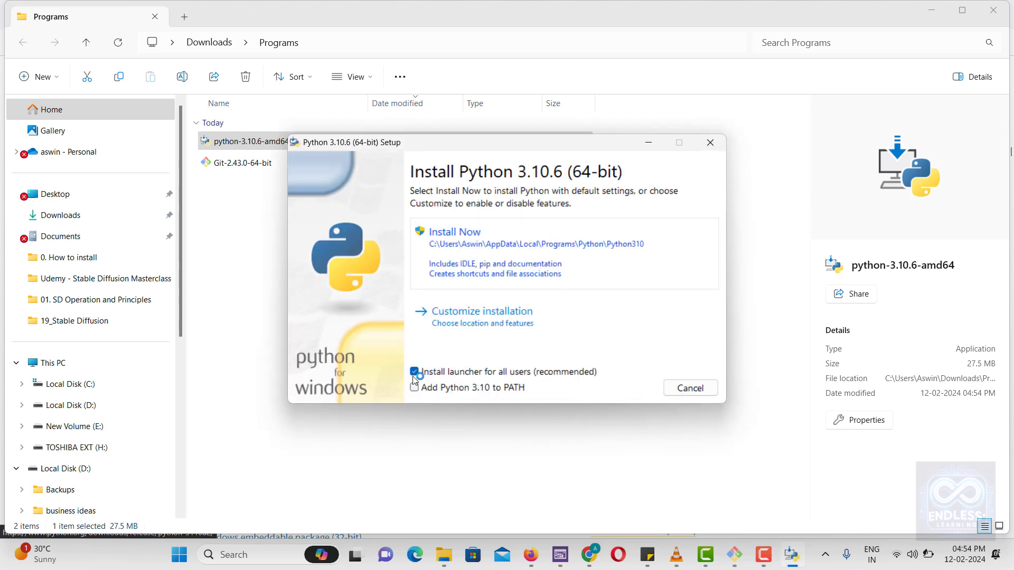
left_click(414, 388)
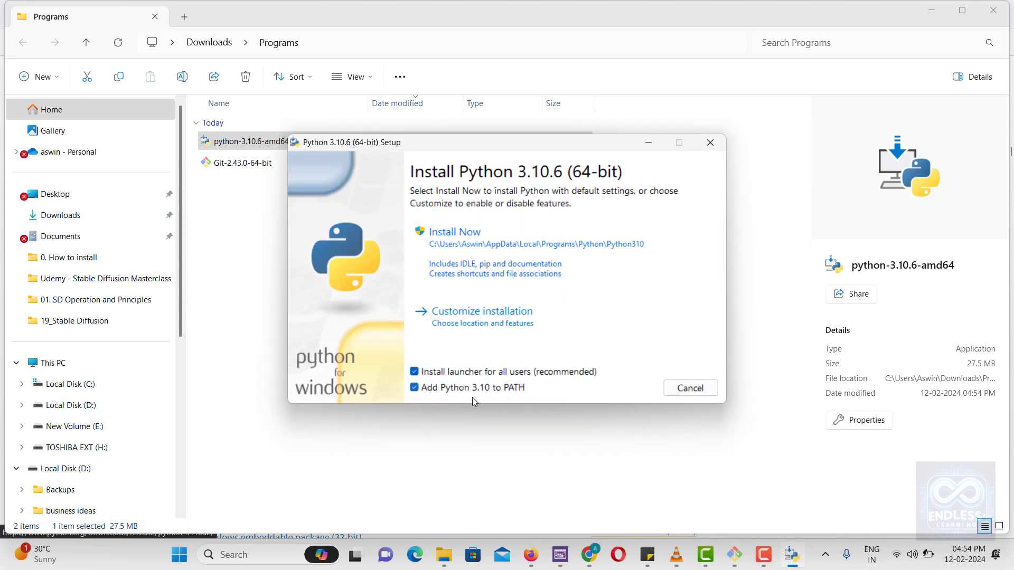
left_click(454, 231)
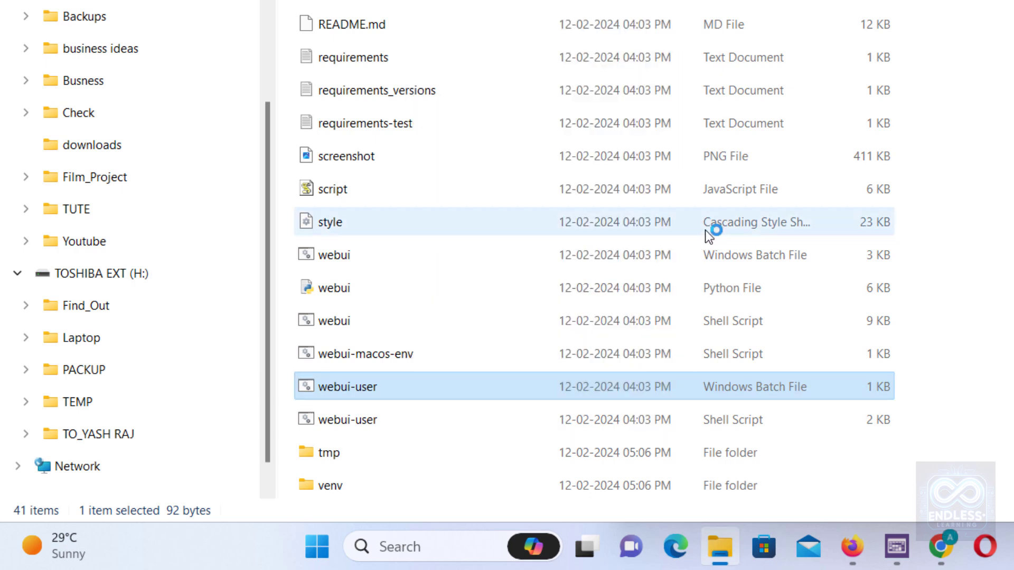
double_click(343, 386)
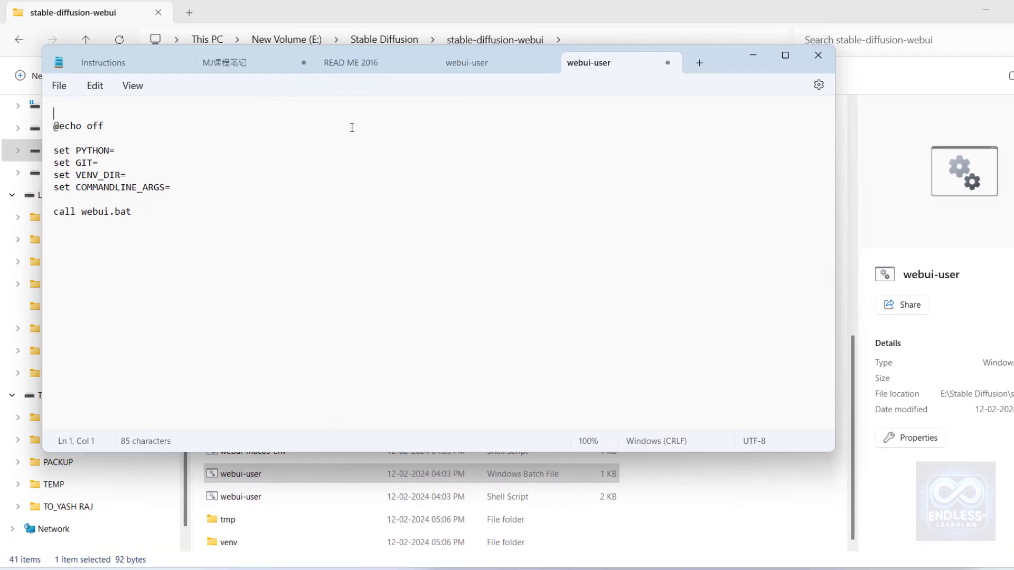
type("git")
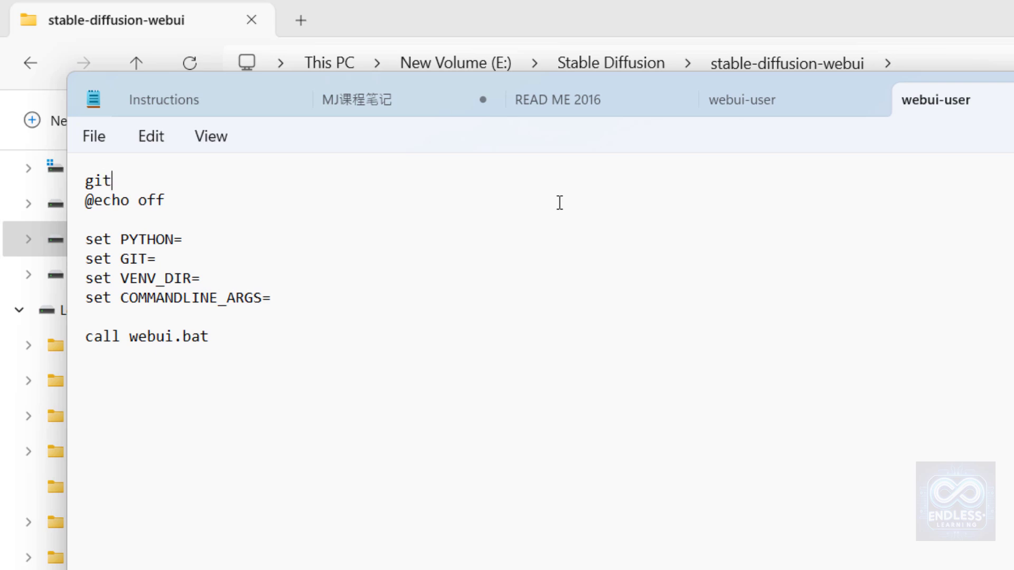
type("pull")
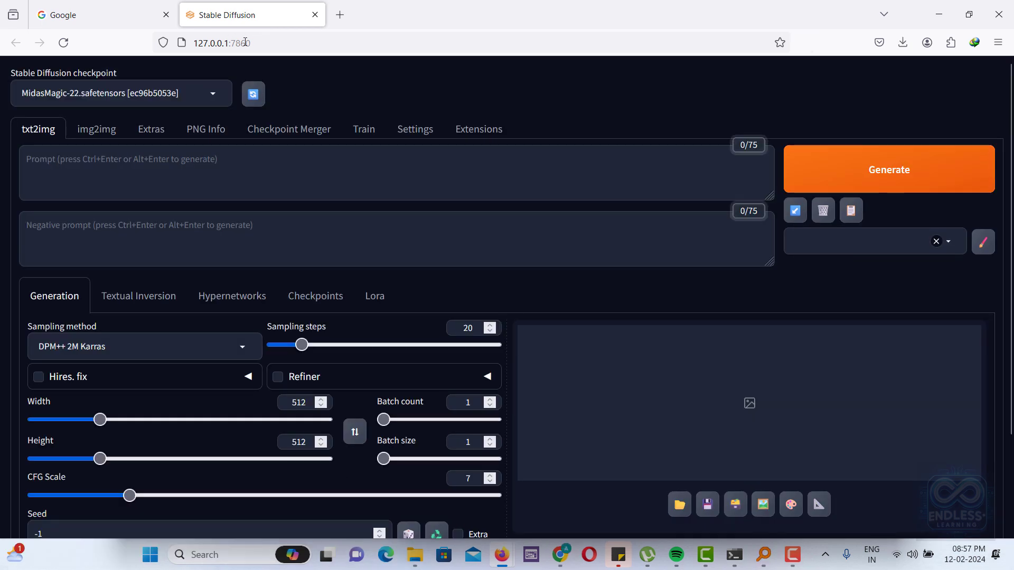
mouse_move(348, 70)
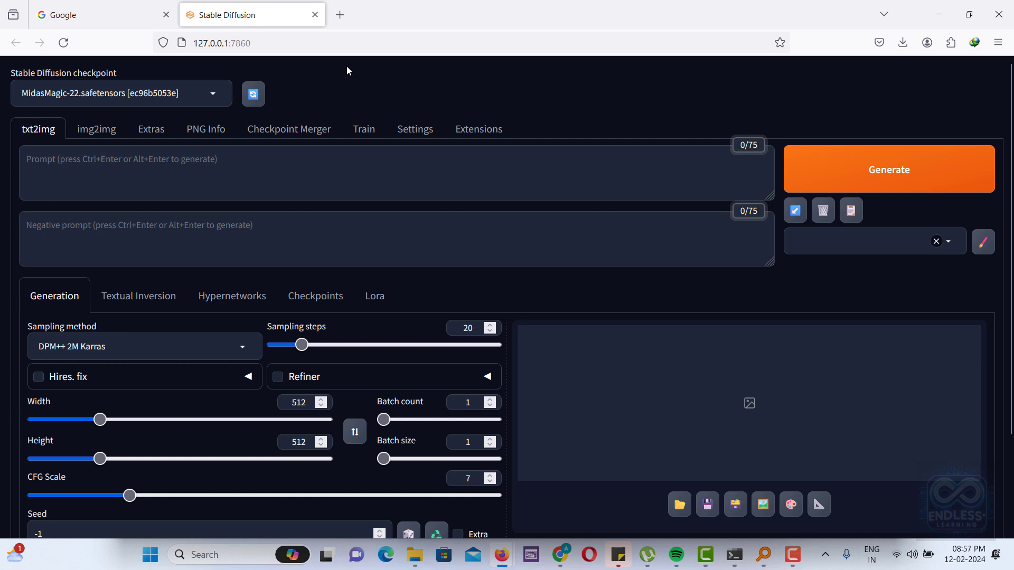
- Check the checkpoint dropdown, which lists MidasMagic-22 and v1-5-pruned-emaonly
left_click(120, 93)
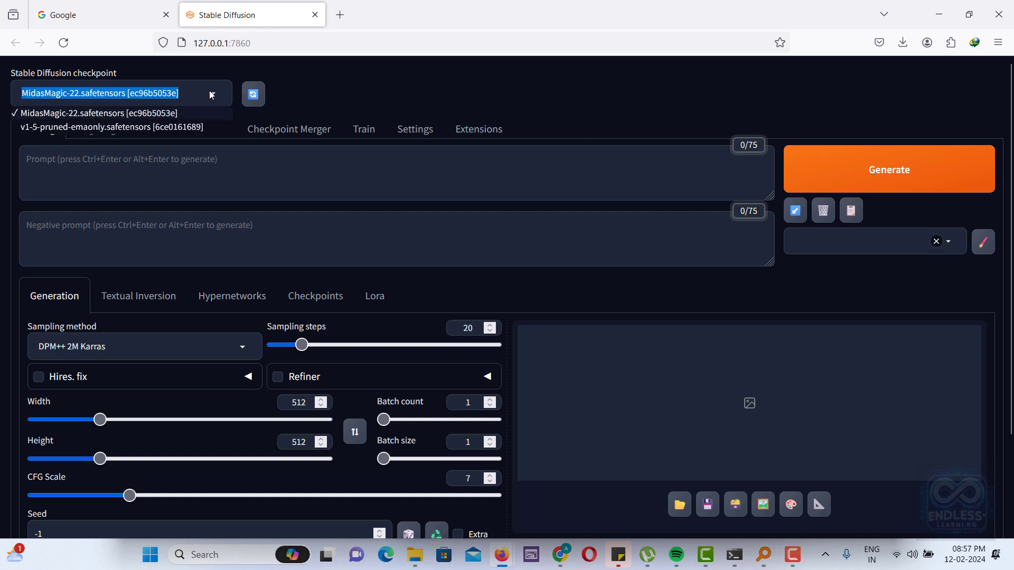
mouse_move(42, 116)
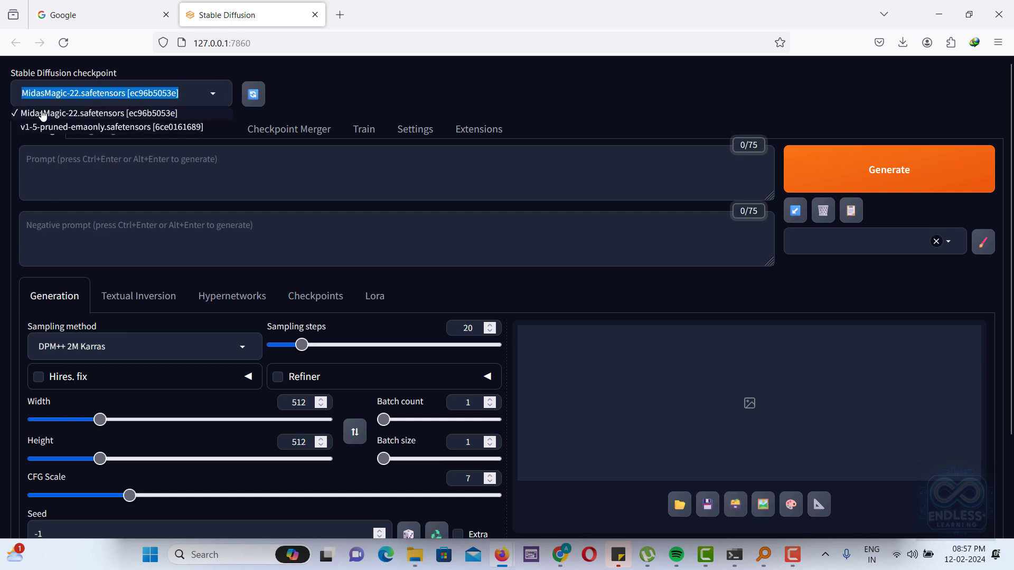
mouse_move(468, 88)
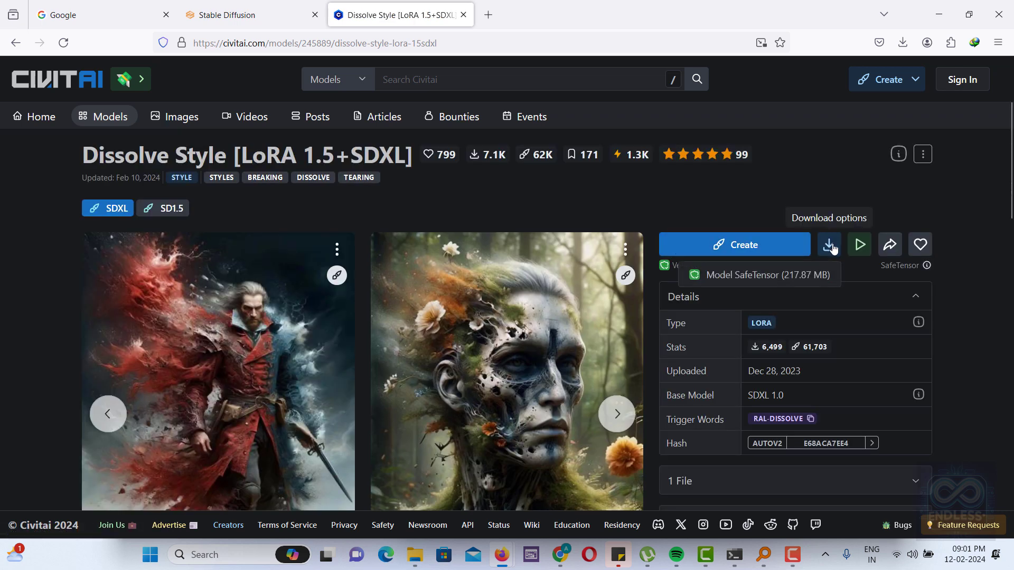
- Download the Dissolve Style SafeTensor so ral-dissolve-sdxl appears among the checkpoints
left_click(829, 244)
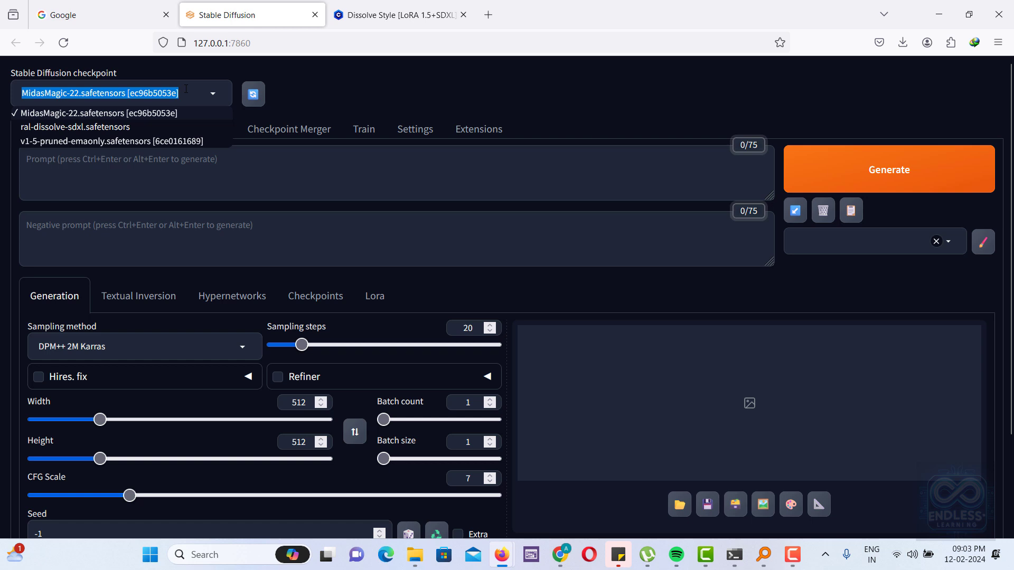
mouse_move(110, 137)
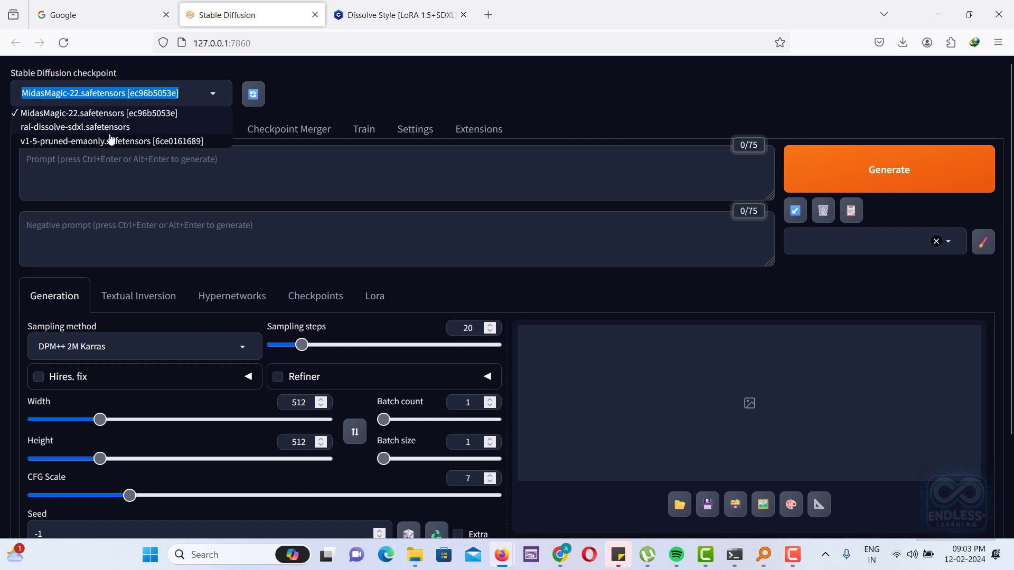
- Select ral-dissolve-sdxl.safetensors as the checkpoint, then view the AWS homepage tab while it loads
left_click(76, 127)
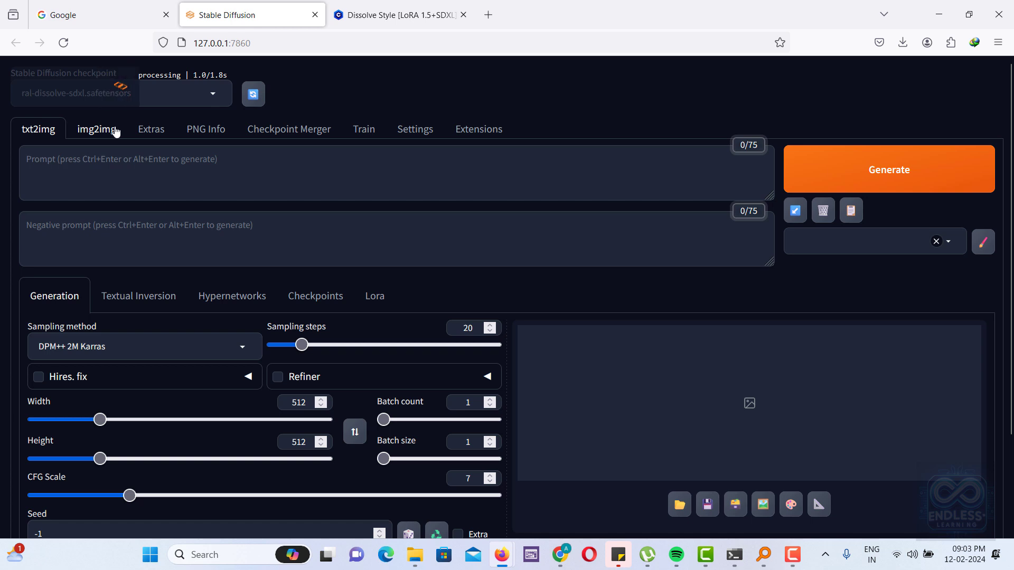
mouse_move(395, 110)
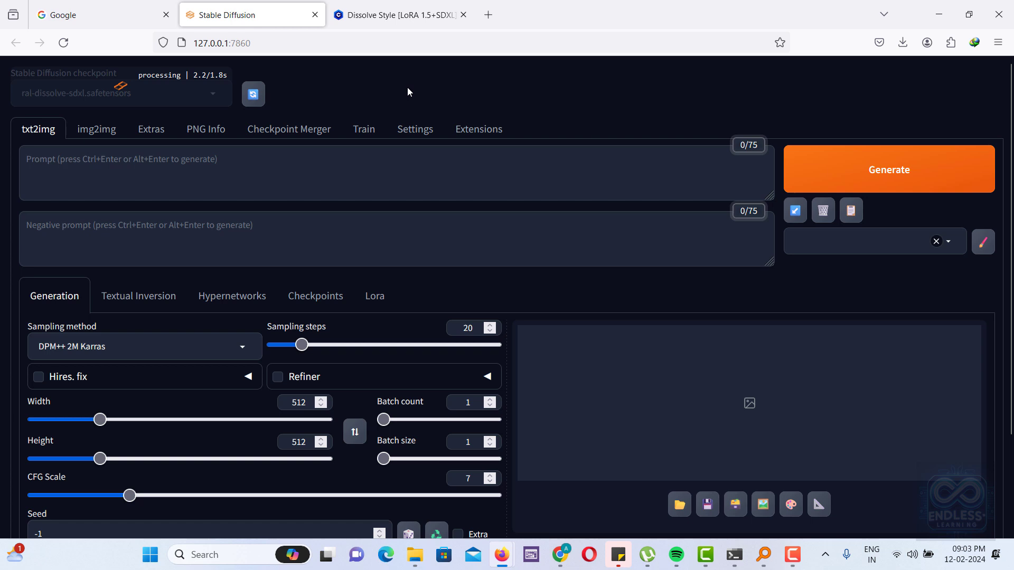
left_click(399, 14)
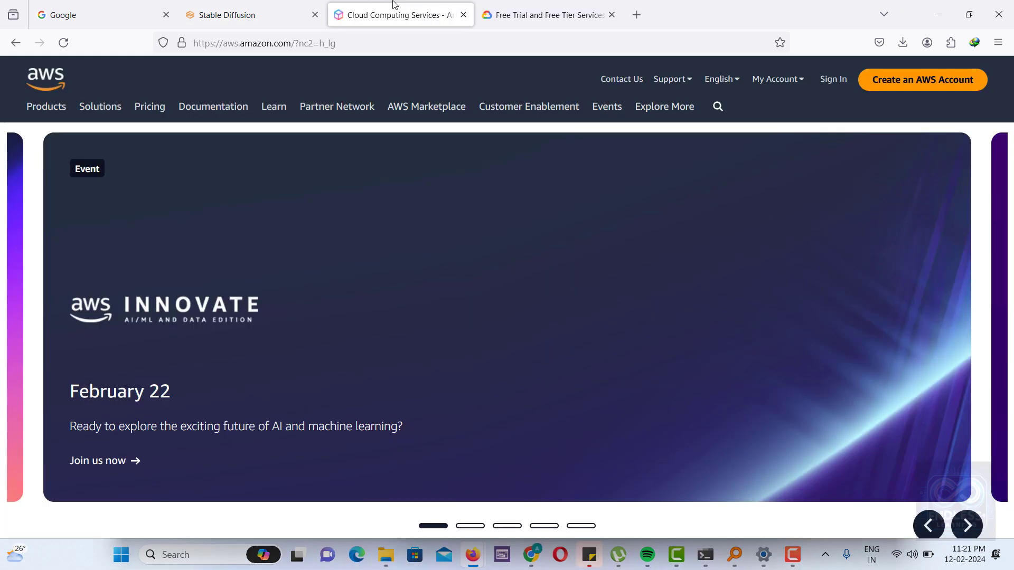
mouse_move(64, 110)
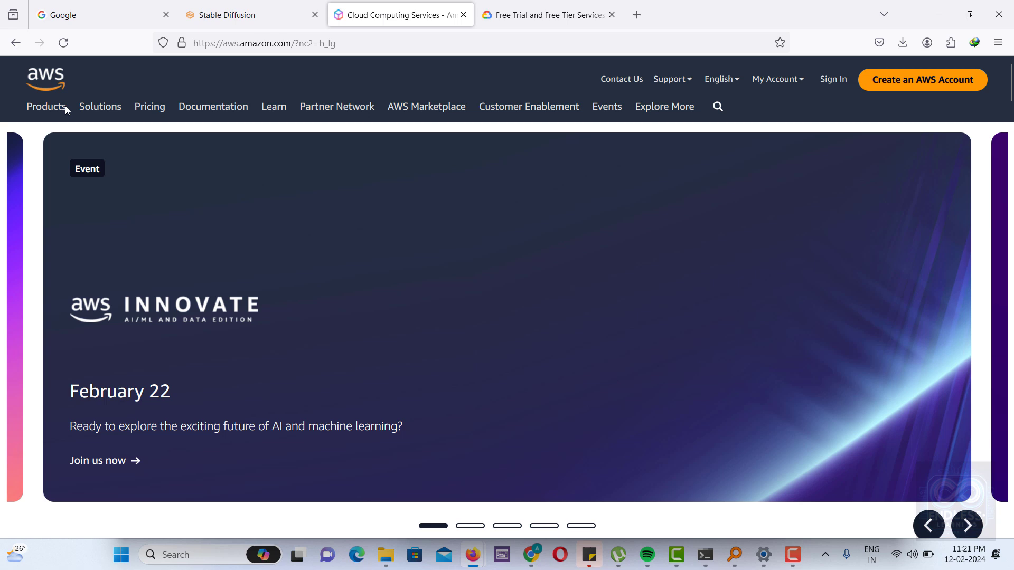
- Glance at the Google Cloud free-trial tab, then return to the Stable Diffusion web UI
left_click(546, 15)
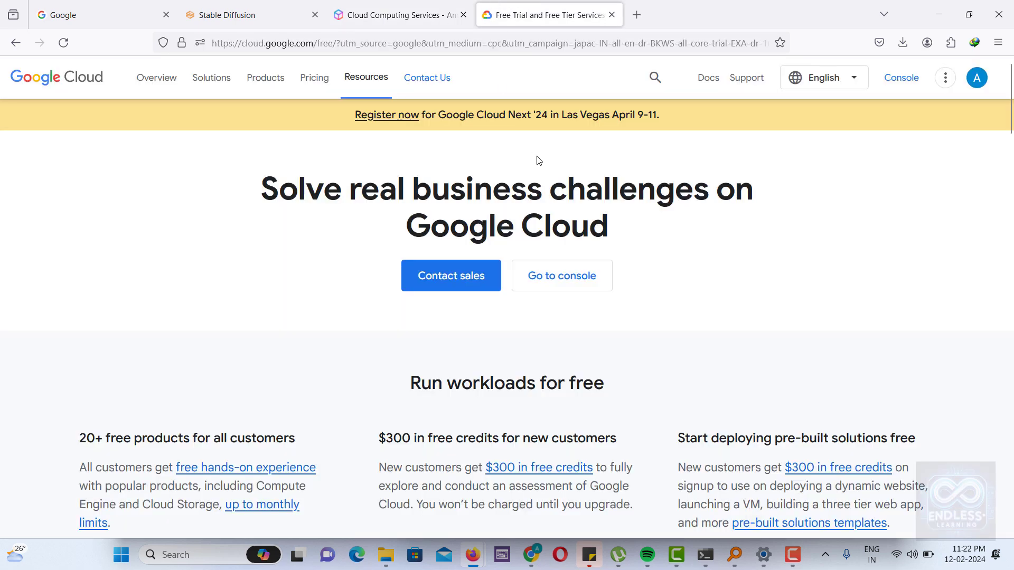
left_click(246, 13)
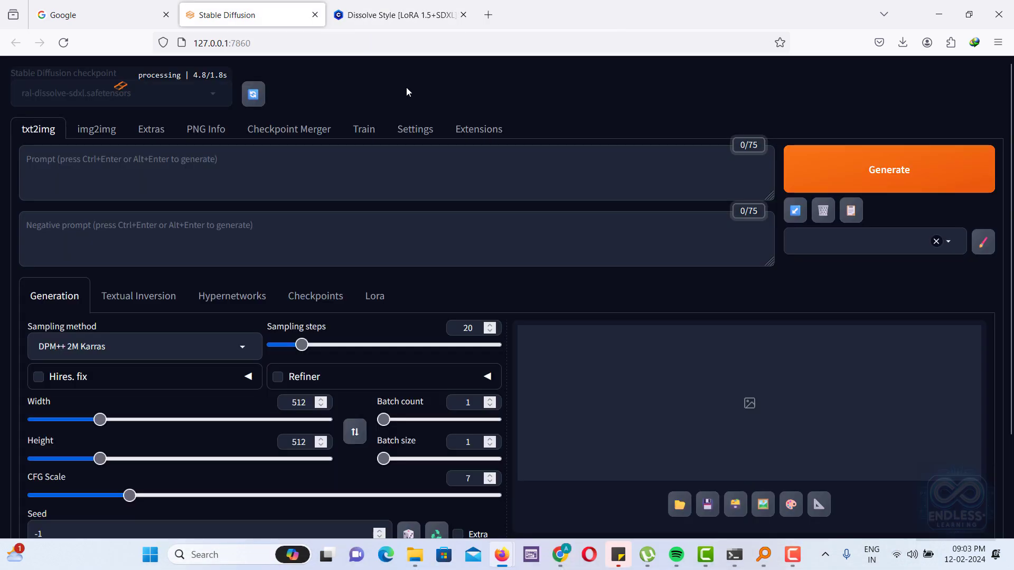